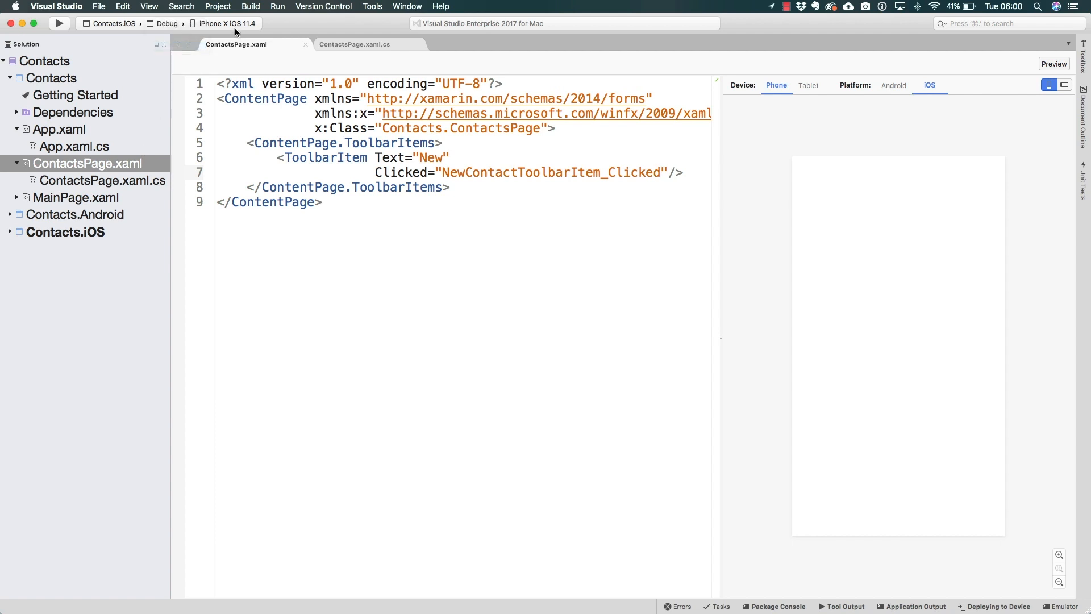
Keep iPhone X iOS 11.4 selected as the target device
click(224, 23)
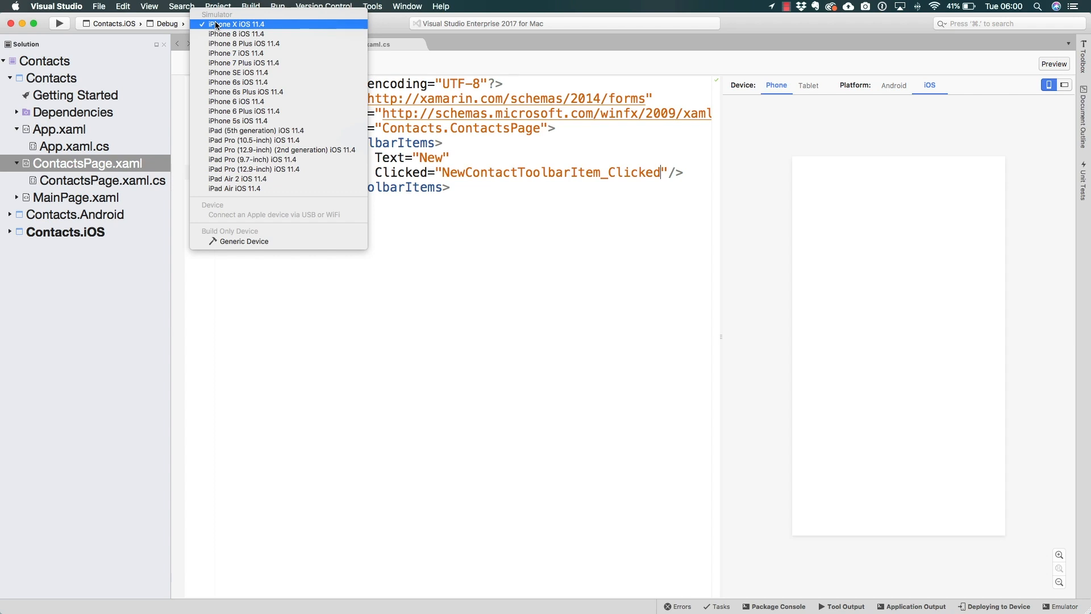
click(237, 24)
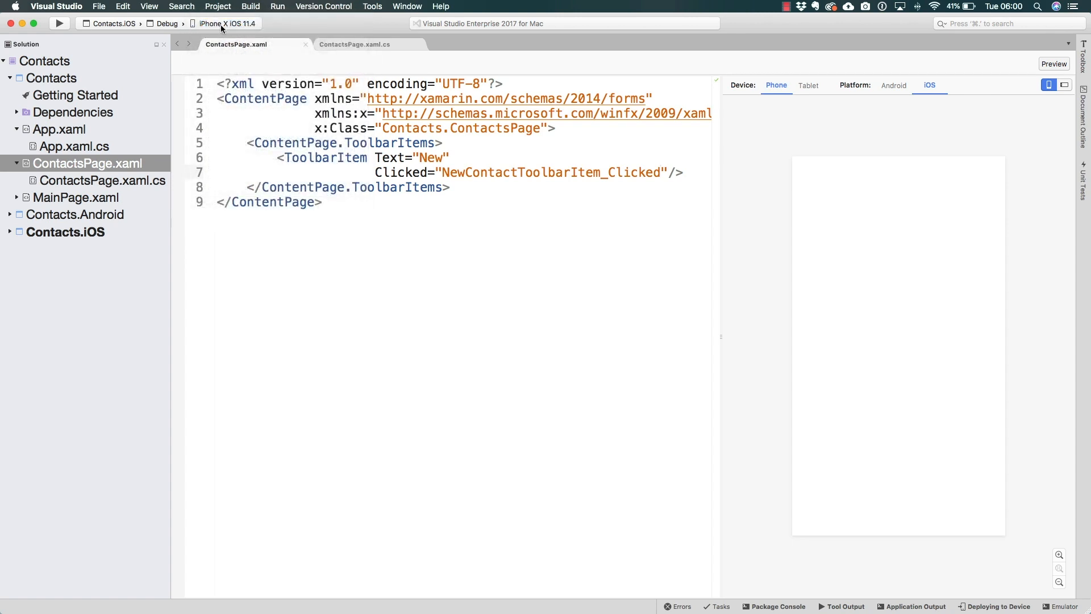
click(223, 22)
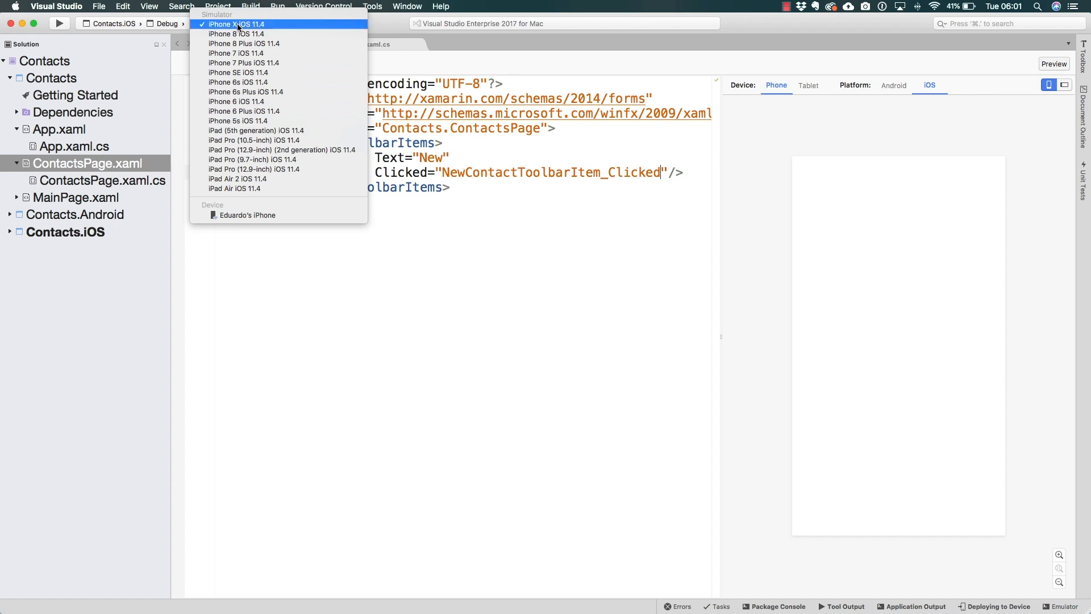
click(237, 23)
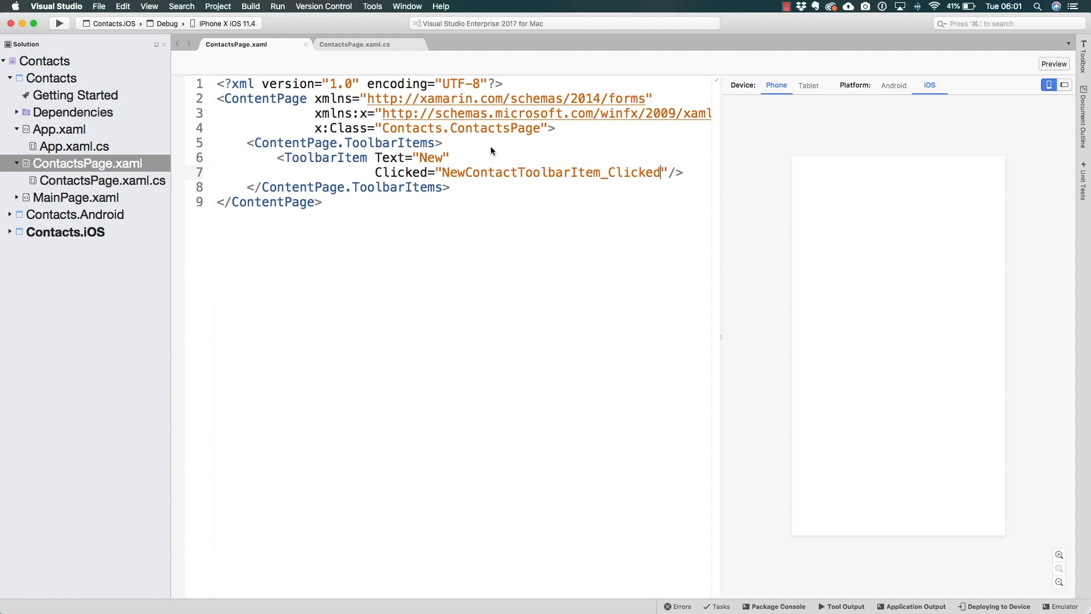
Build and run Contacts.iOS on the iPhone X simulator
click(59, 23)
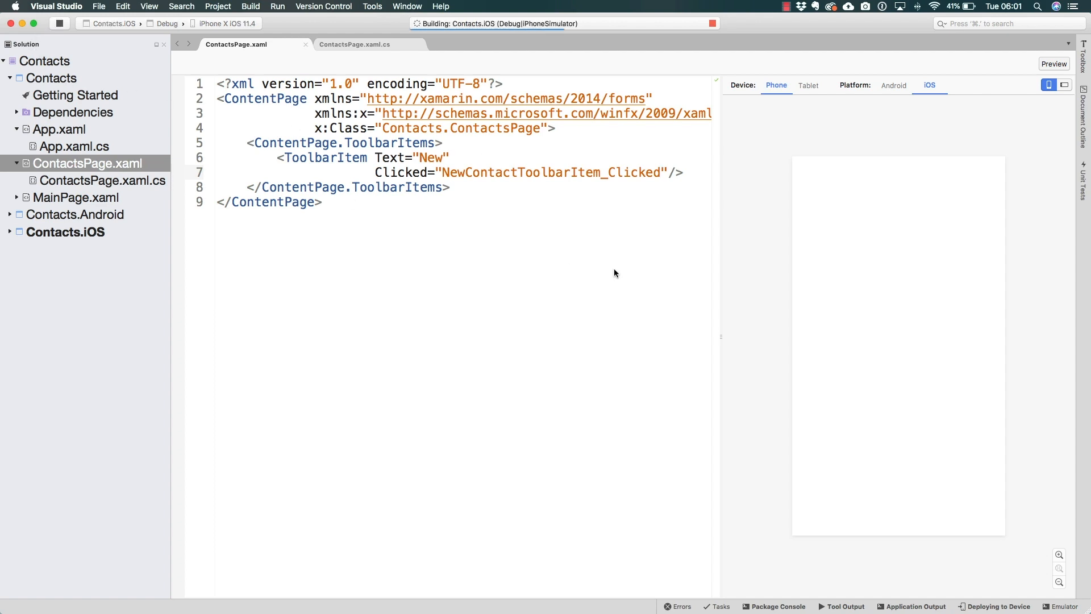
mouse_move(614, 272)
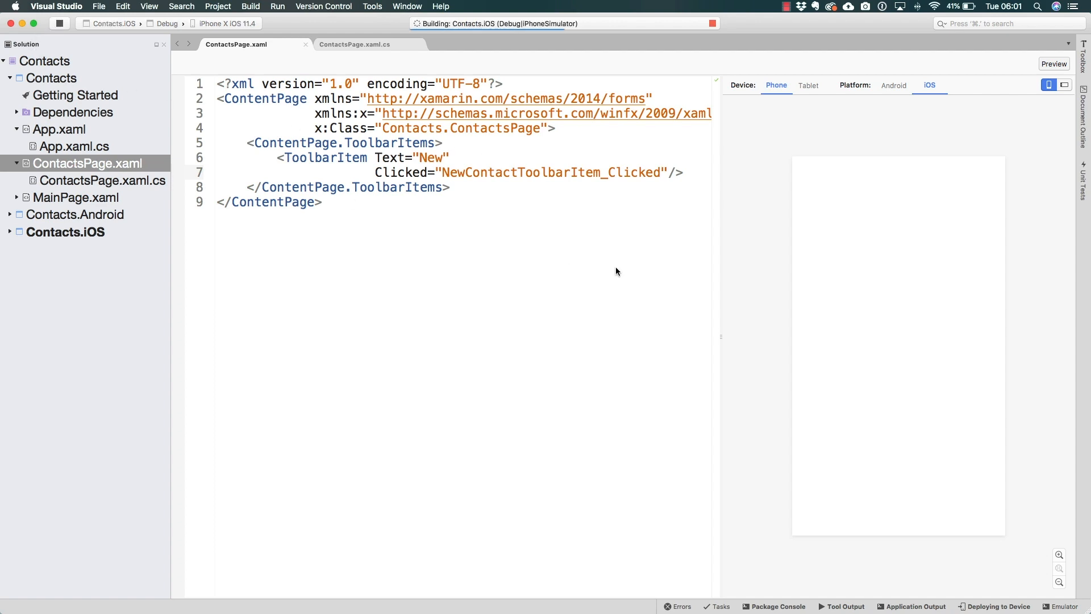
click(659, 173)
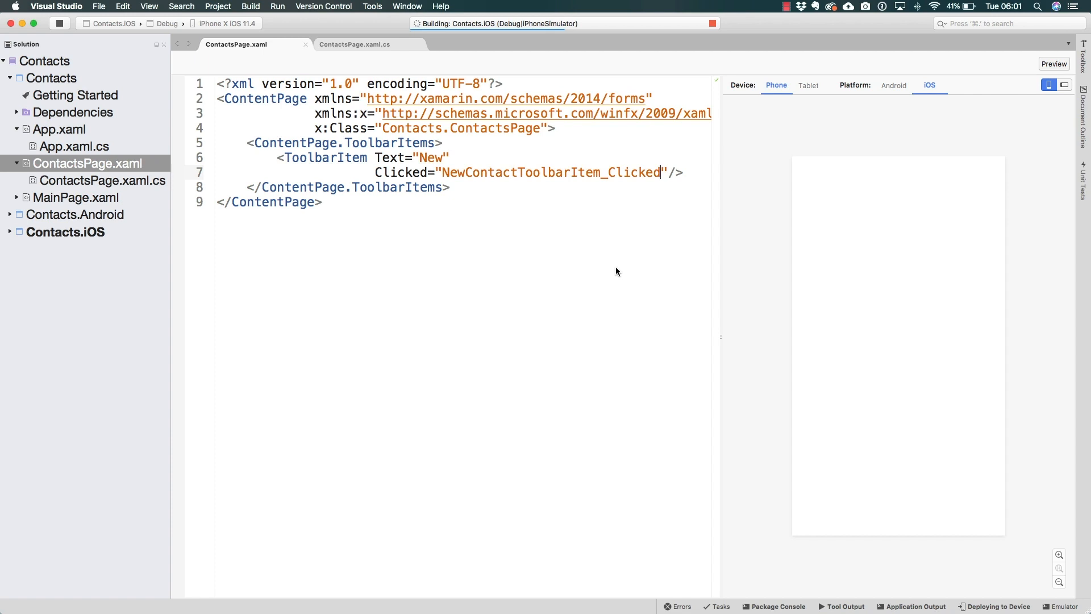
click(276, 22)
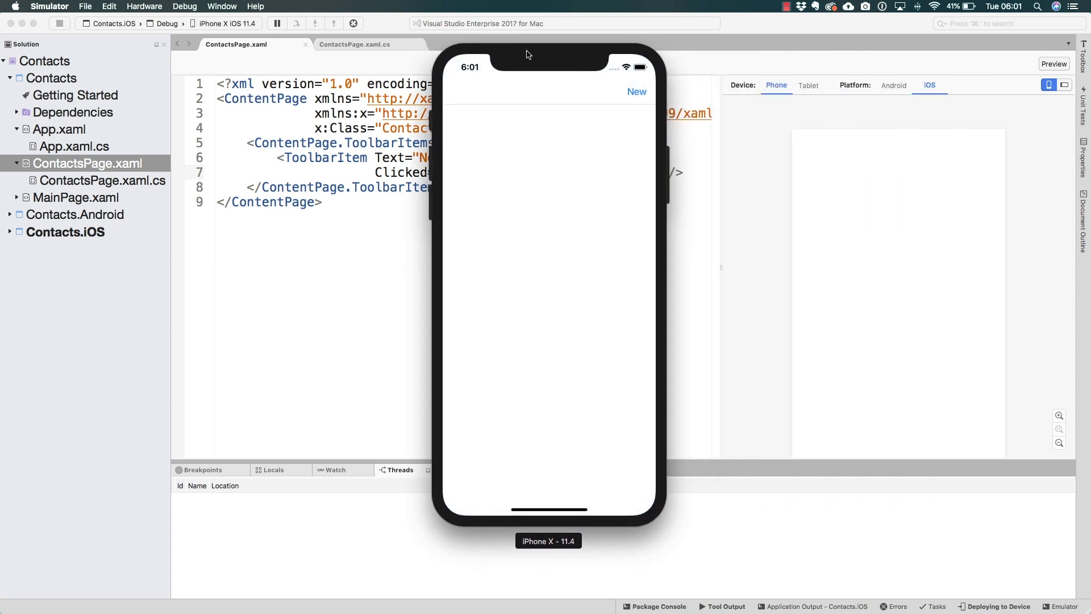
mouse_move(474, 519)
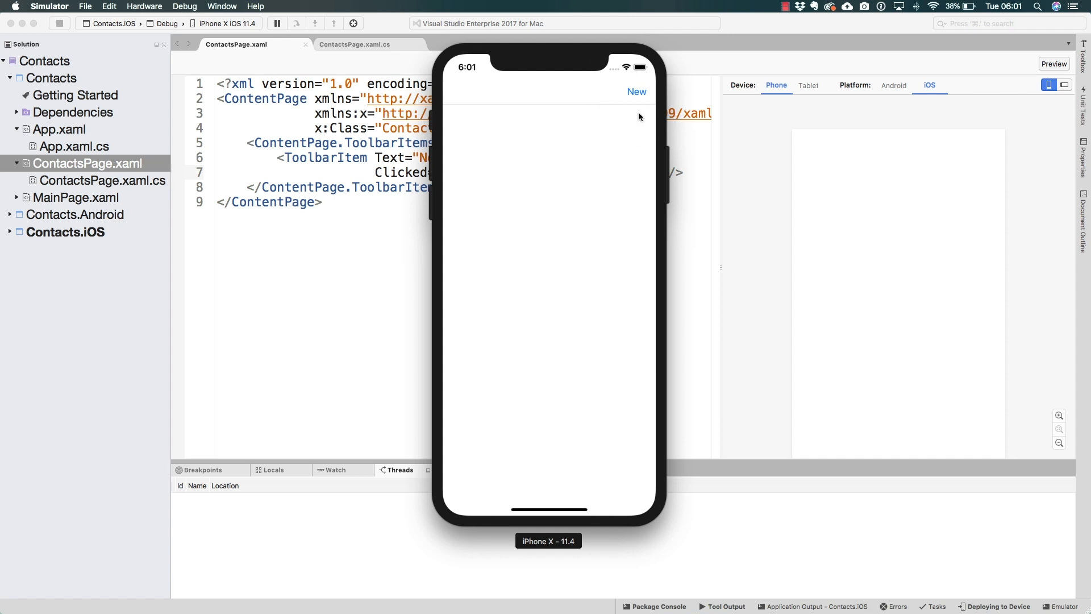
Tap New to open the form with Name, Lastname, Email, Phone and Address fields
click(636, 91)
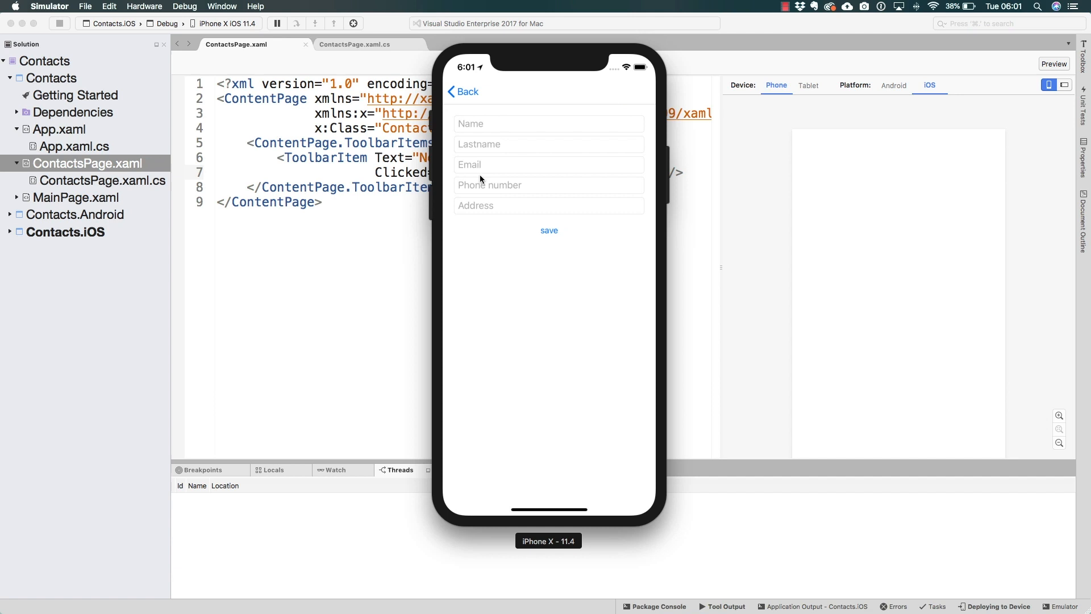
mouse_move(486, 195)
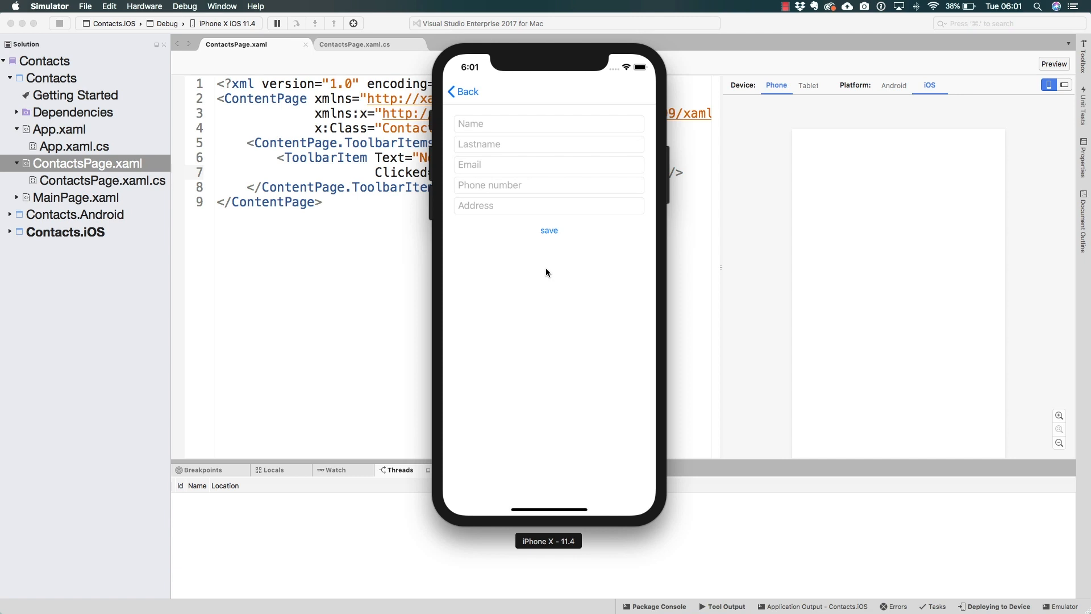
mouse_move(477, 208)
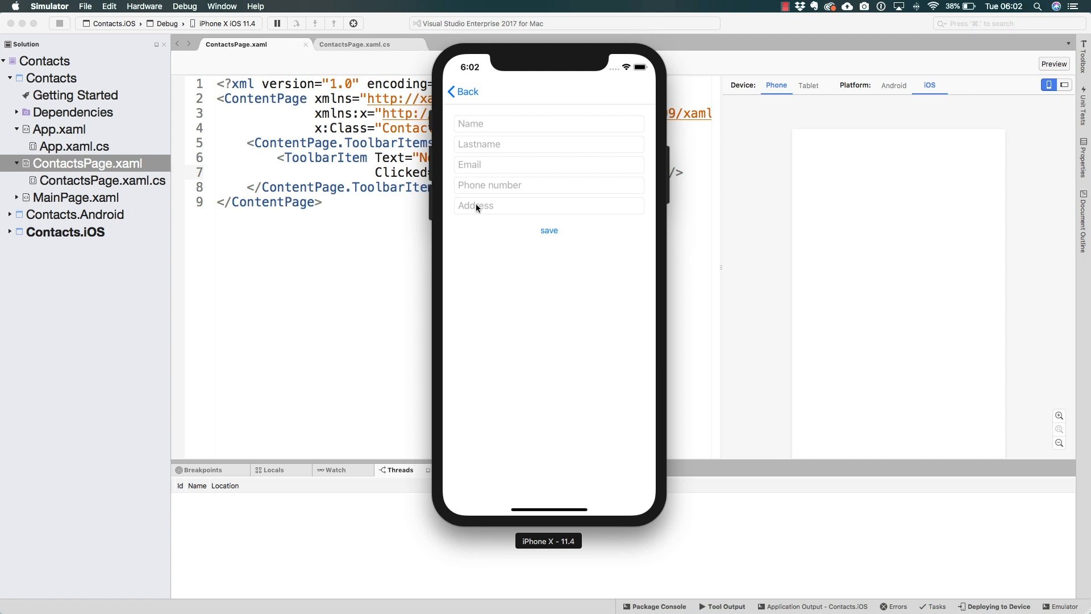
mouse_move(513, 219)
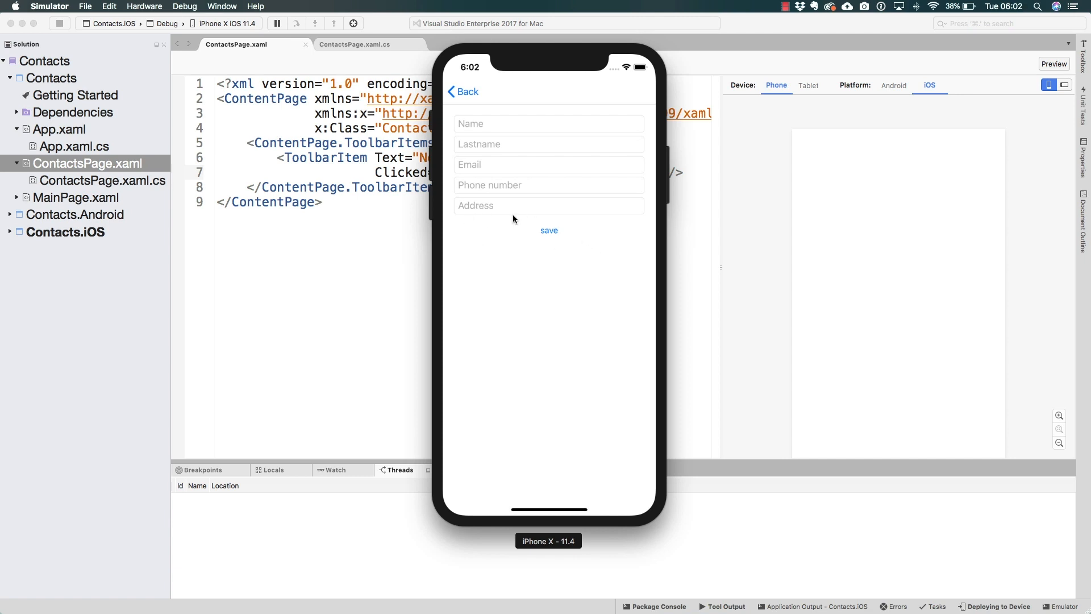
mouse_move(487, 115)
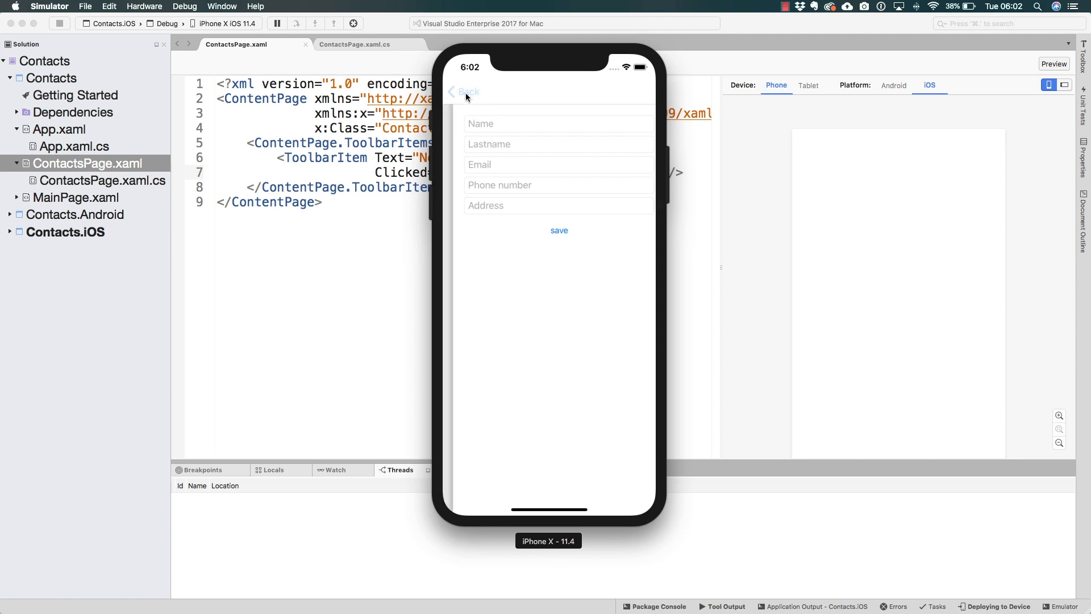
Go Back to the main page and reopen the new-contact form, twice
click(465, 91)
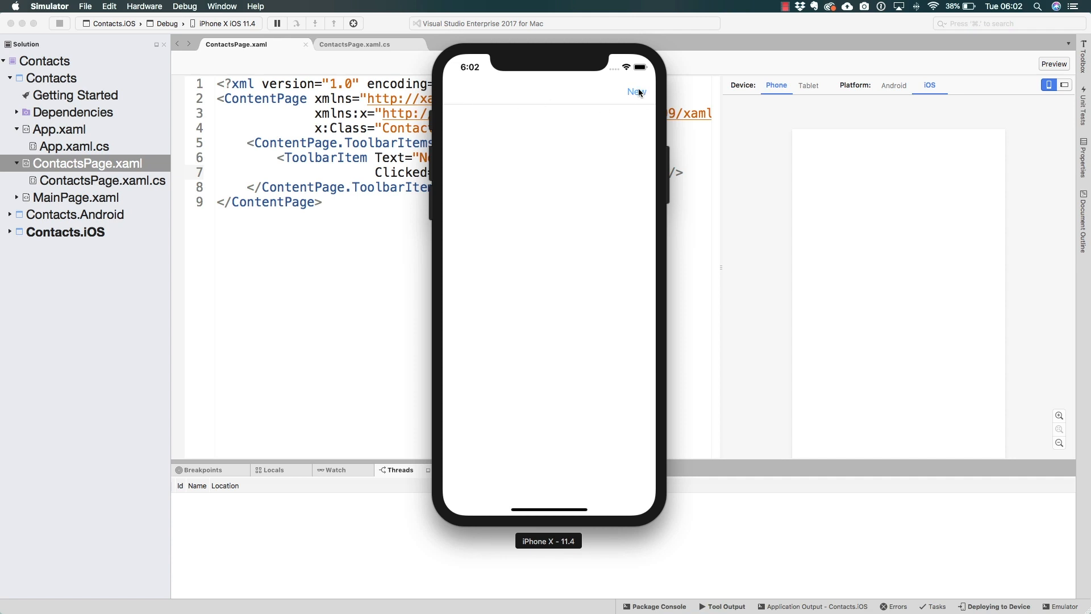
click(635, 91)
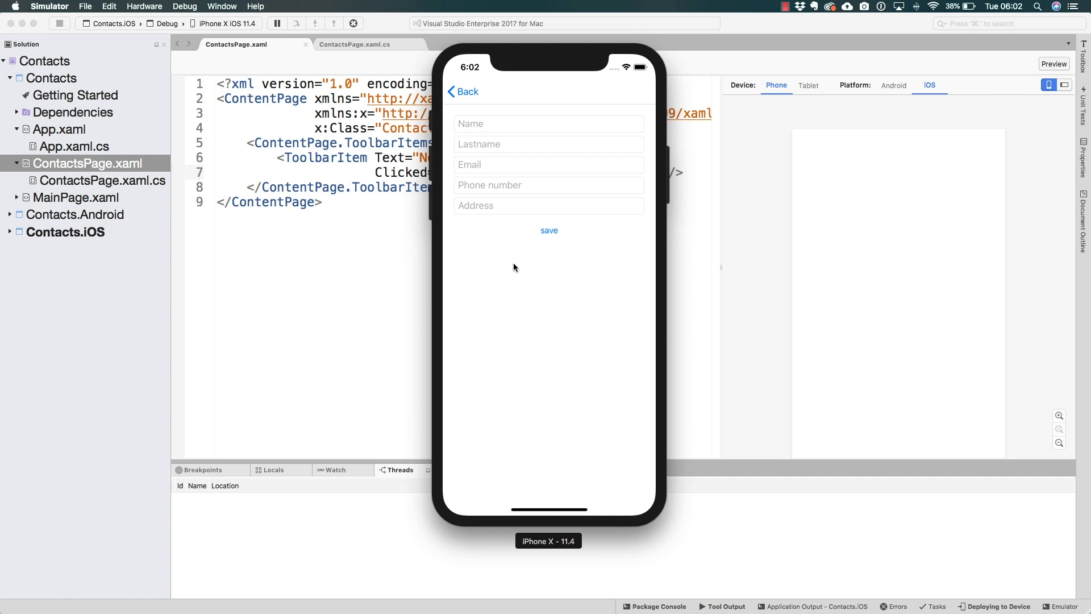
mouse_move(490, 116)
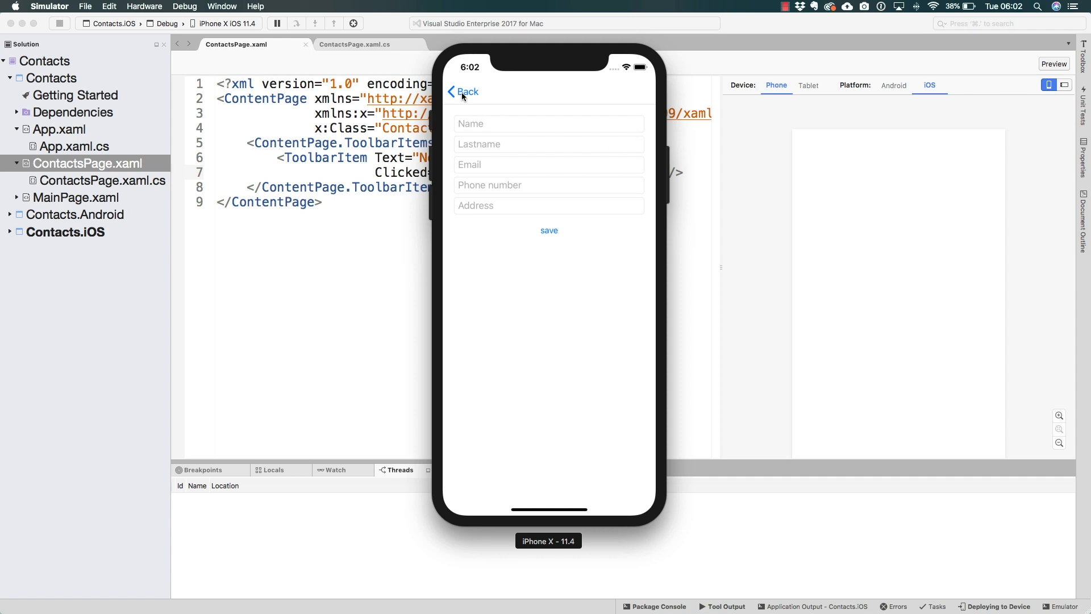
click(468, 91)
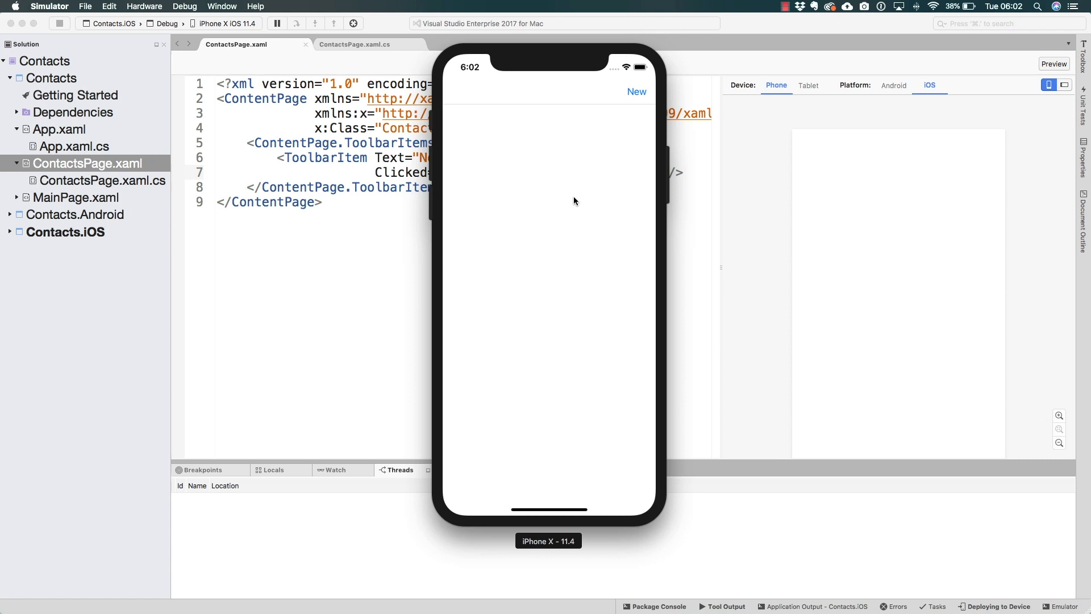
mouse_move(570, 203)
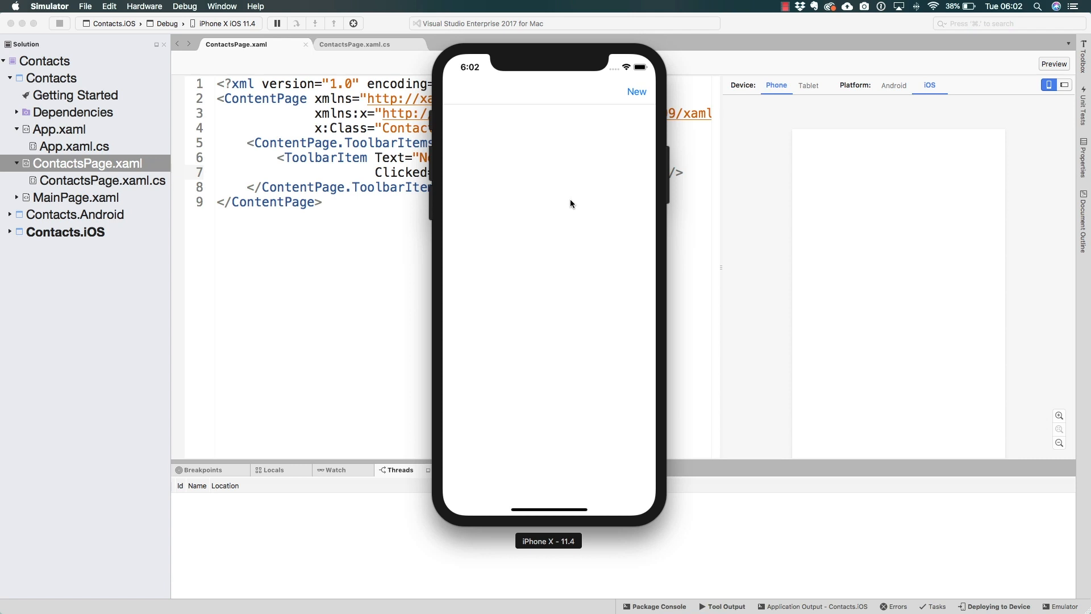
click(635, 91)
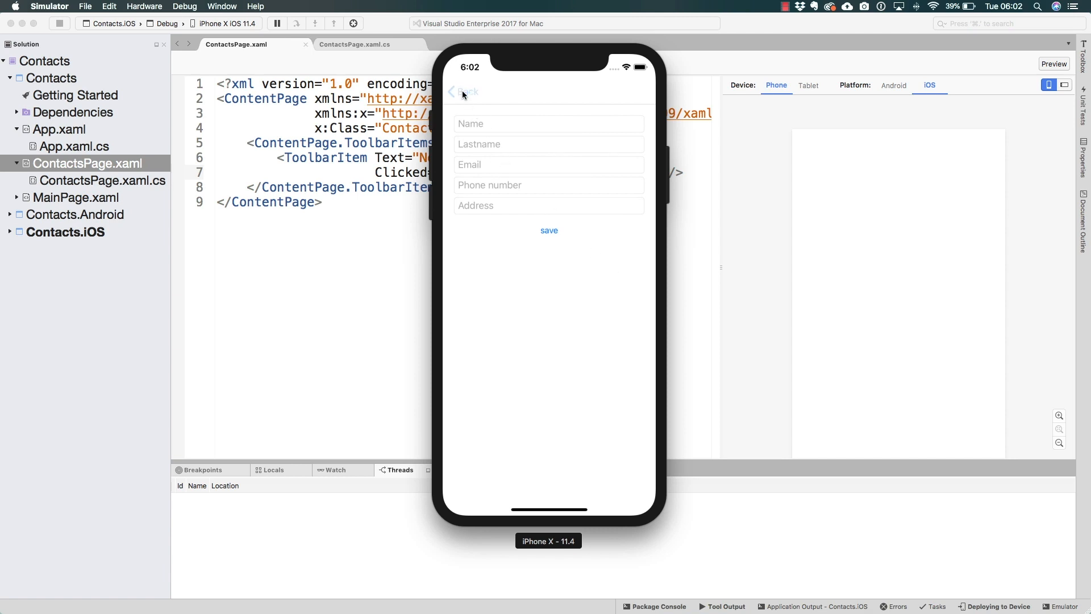
Tap Back to return from the new-contact form to the empty main page
click(464, 91)
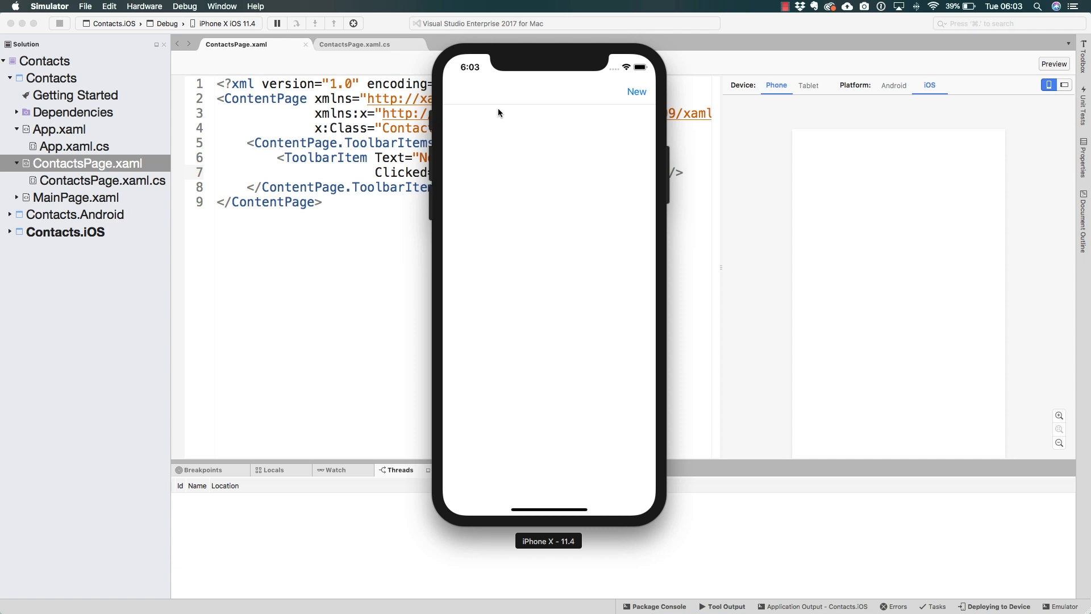
mouse_move(530, 69)
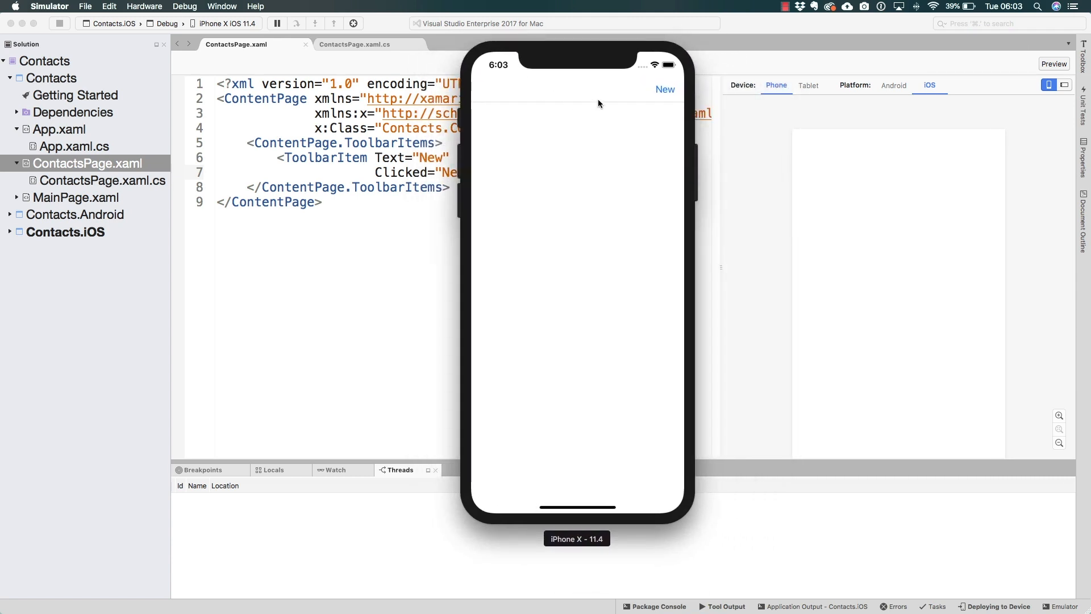
click(663, 89)
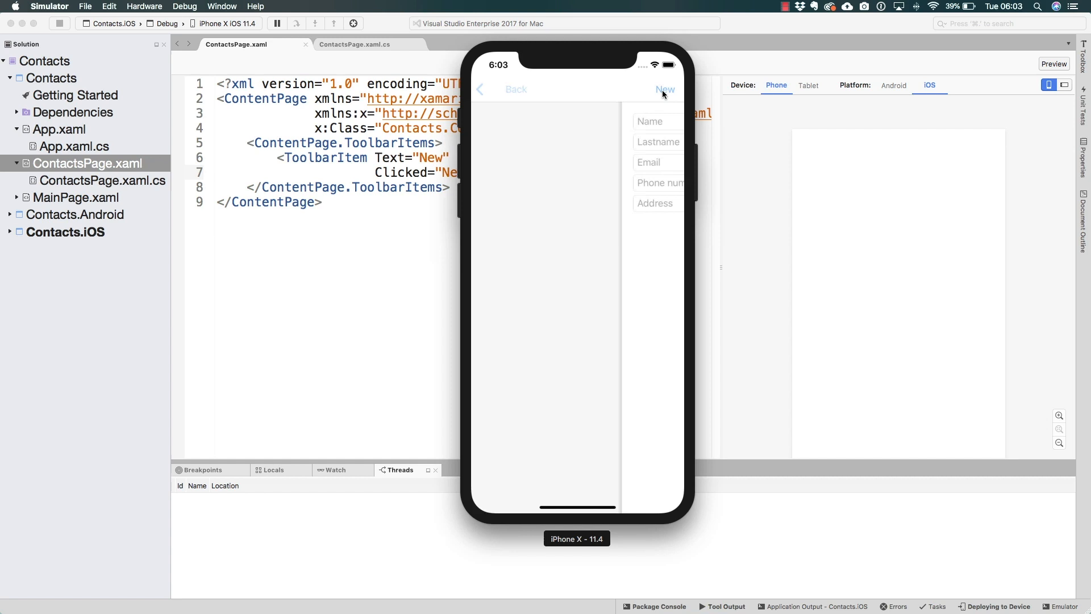
click(663, 89)
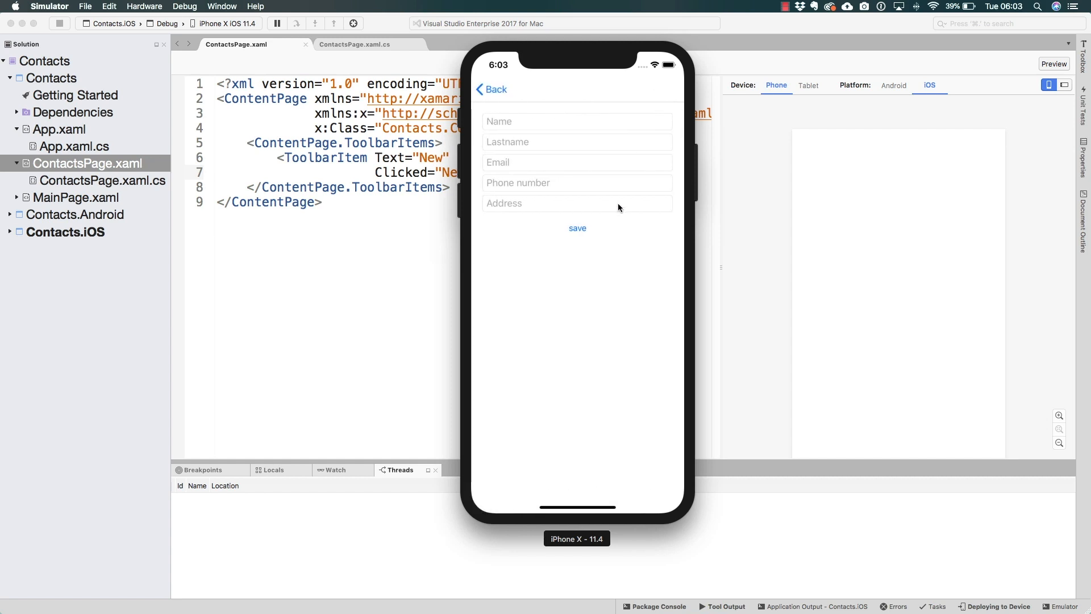
mouse_move(506, 204)
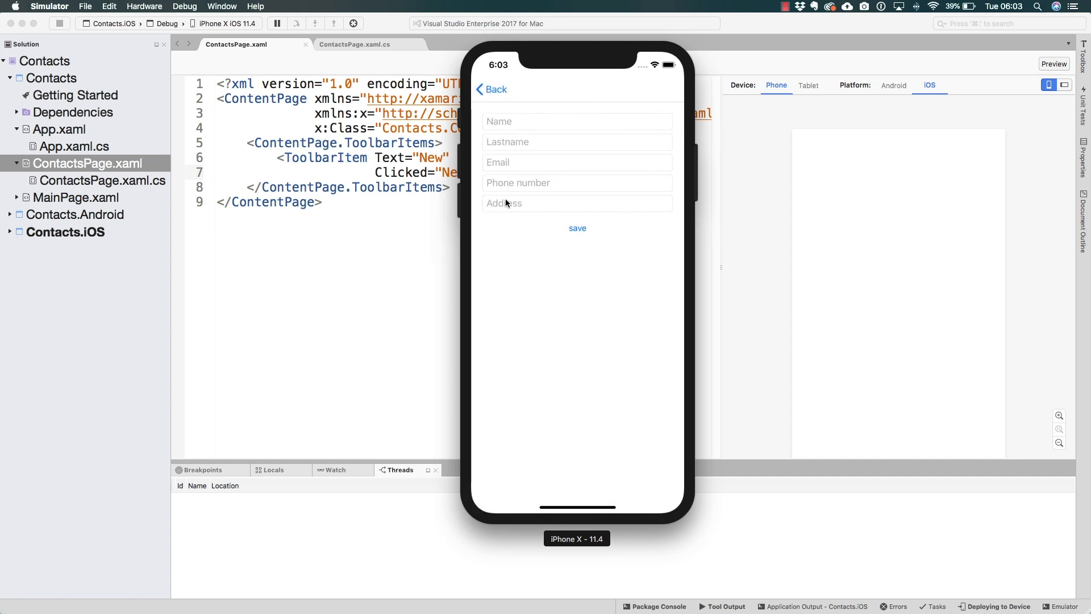
click(492, 89)
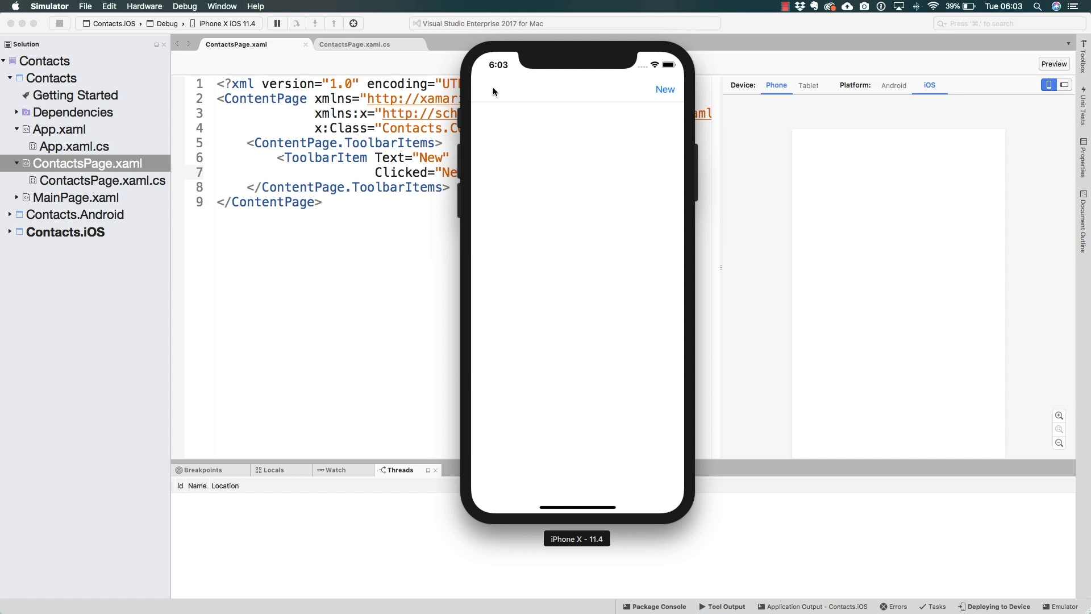
mouse_move(545, 65)
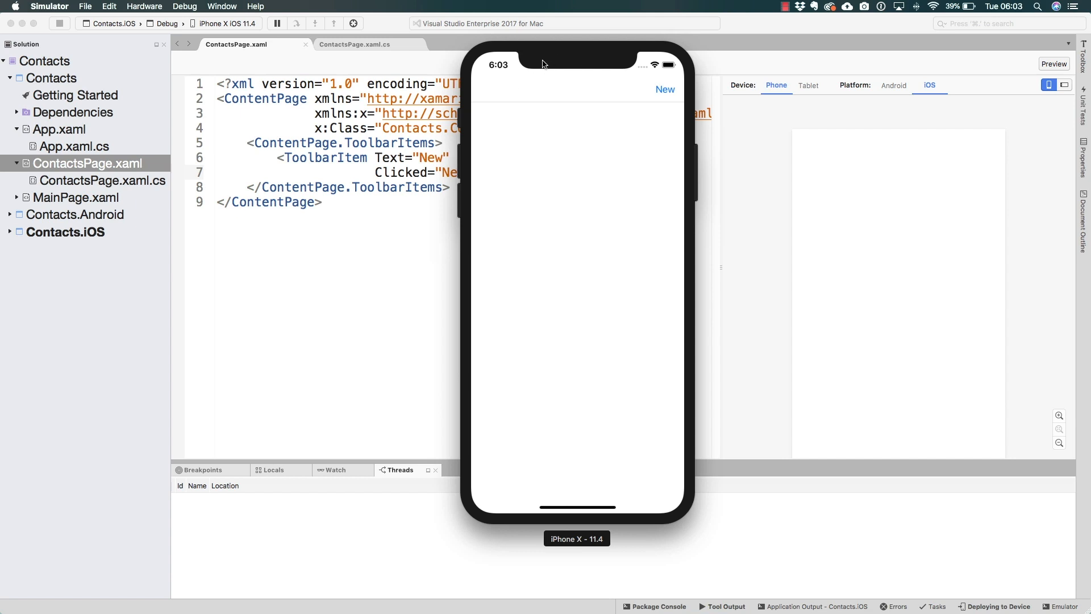
mouse_move(577, 61)
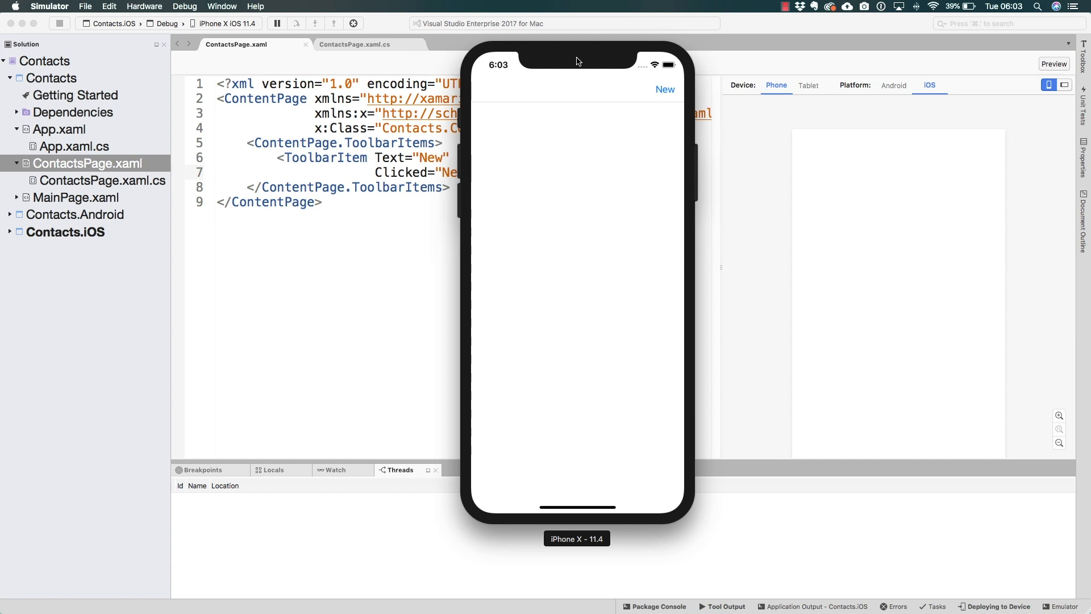
mouse_move(636, 131)
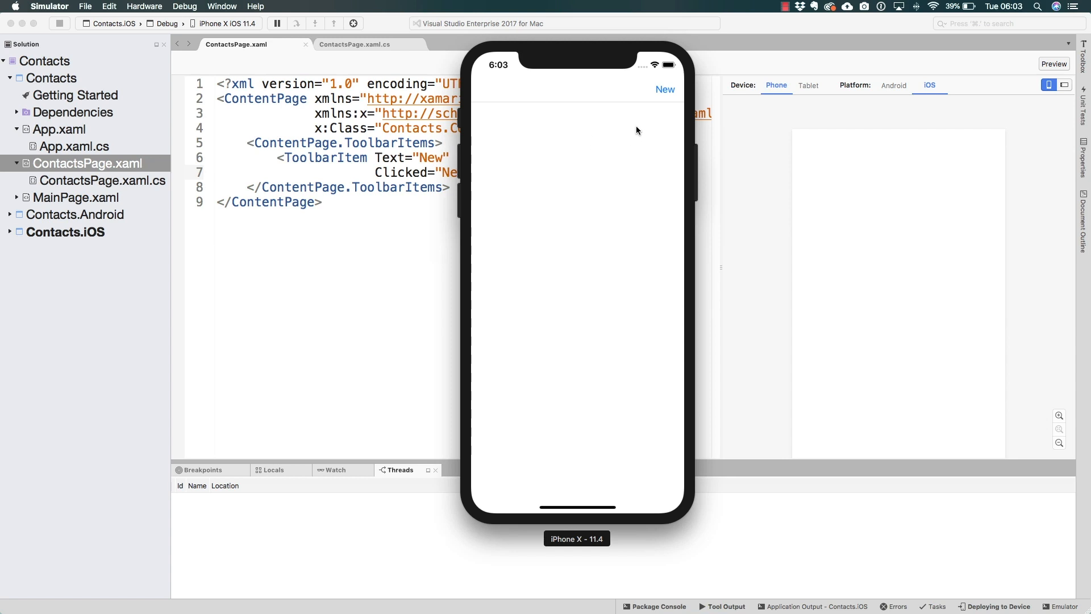
click(663, 89)
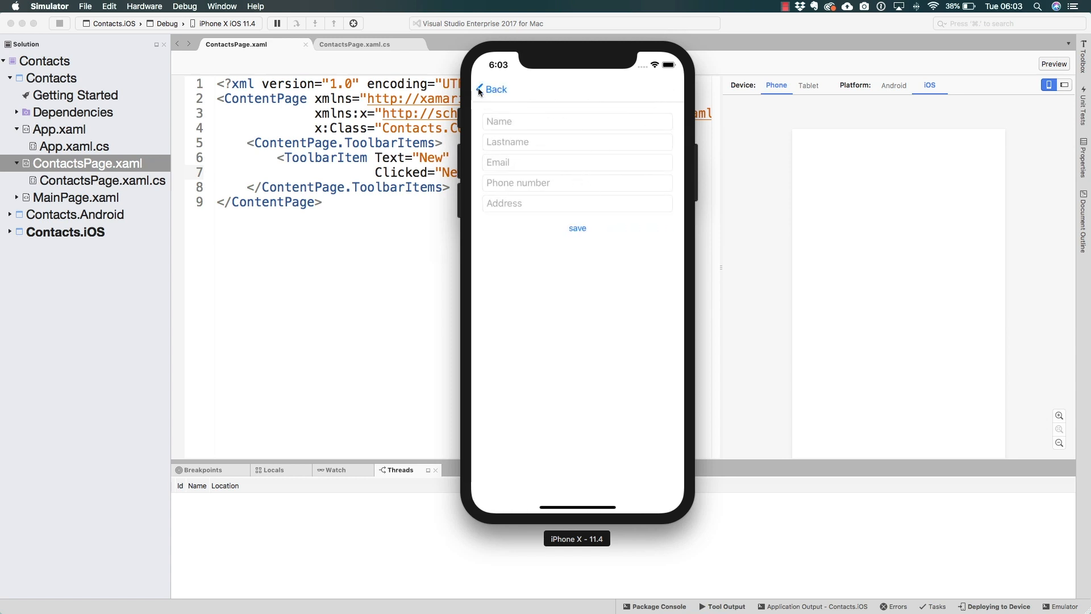
click(492, 89)
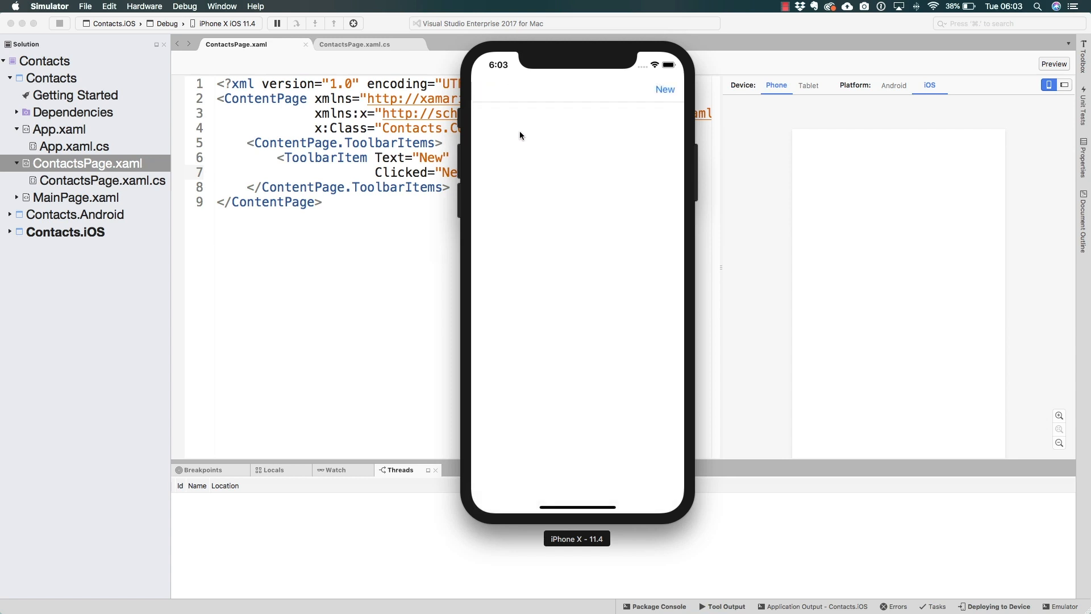
mouse_move(998, 298)
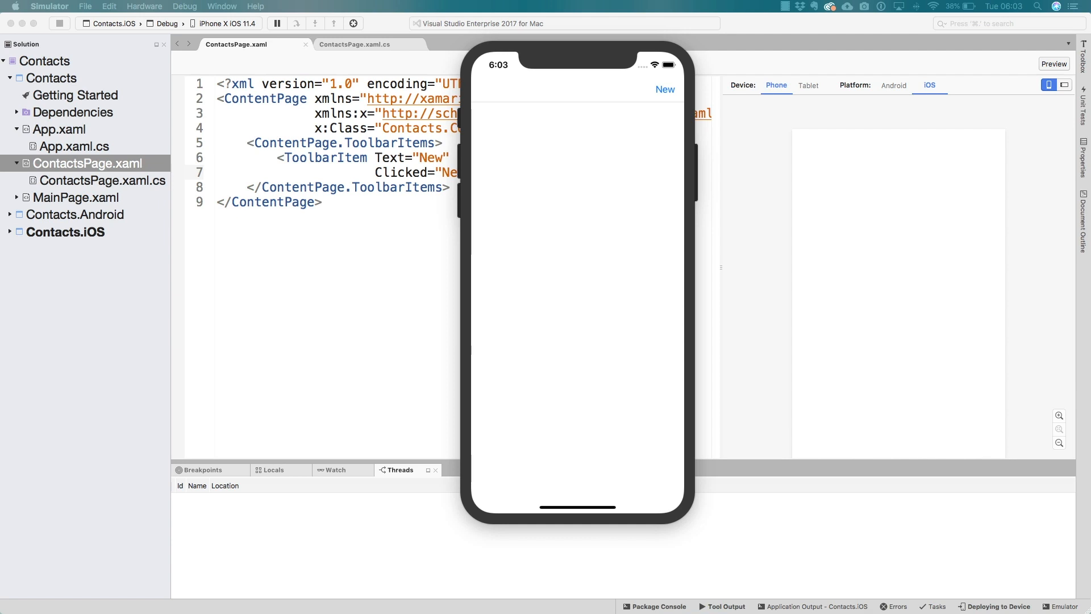
mouse_move(565, 52)
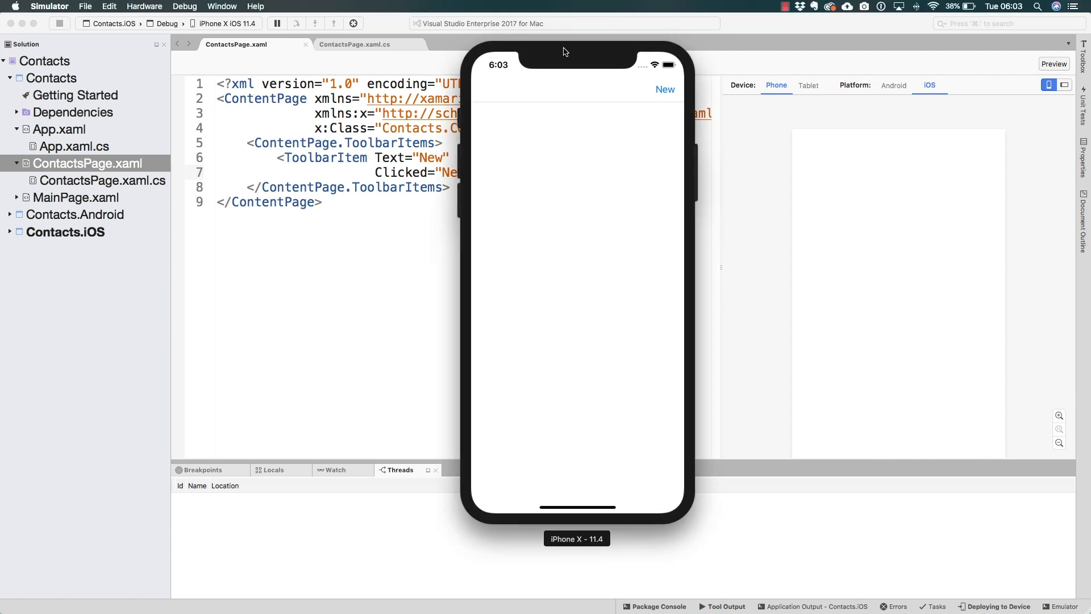
mouse_move(557, 50)
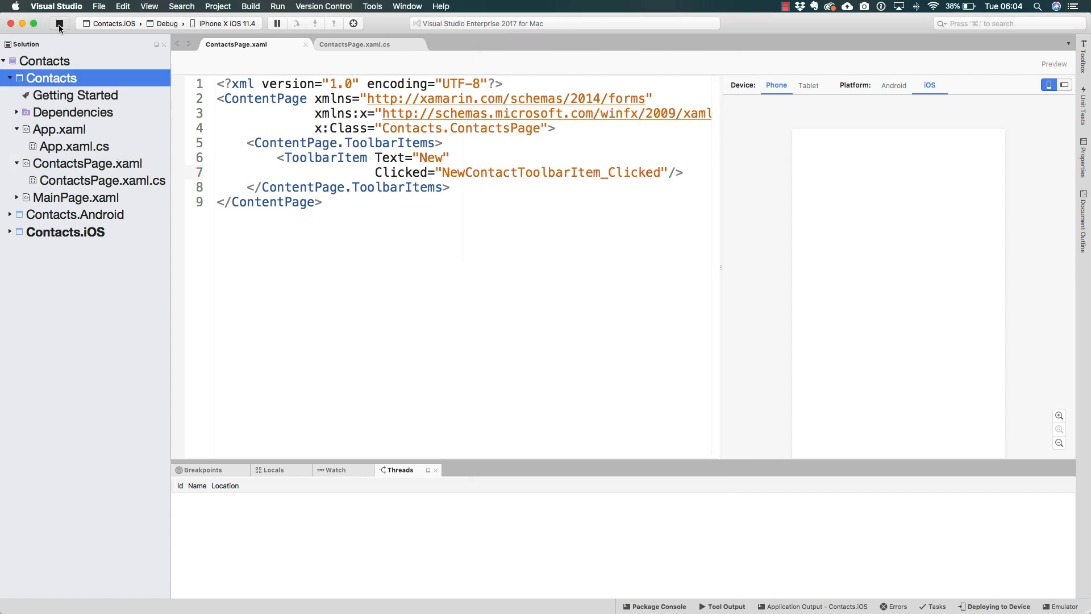
Stop debugging the Contacts app from the Visual Studio toolbar
click(60, 22)
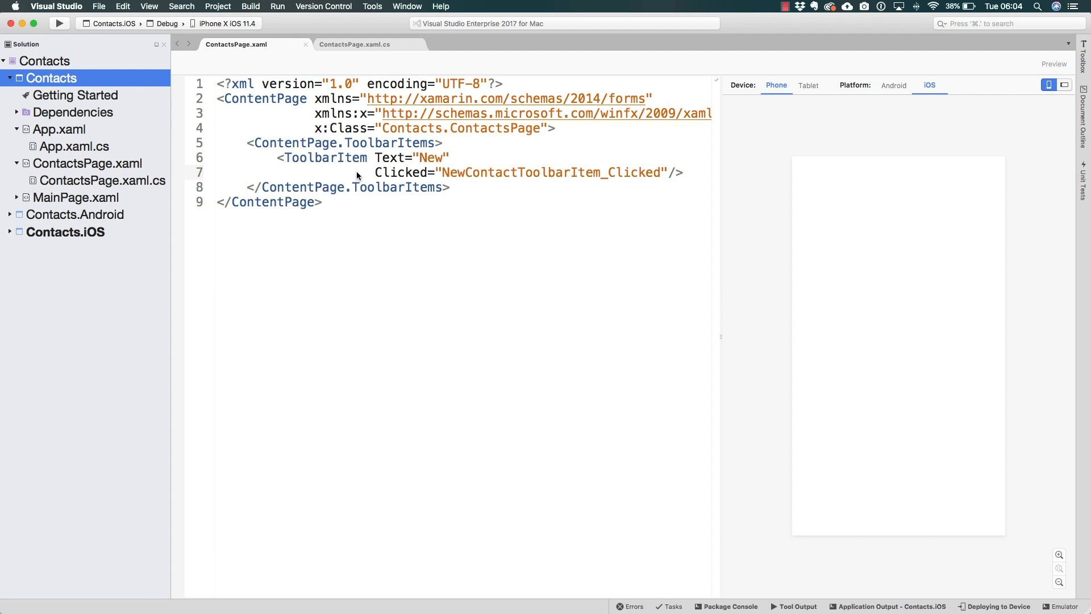